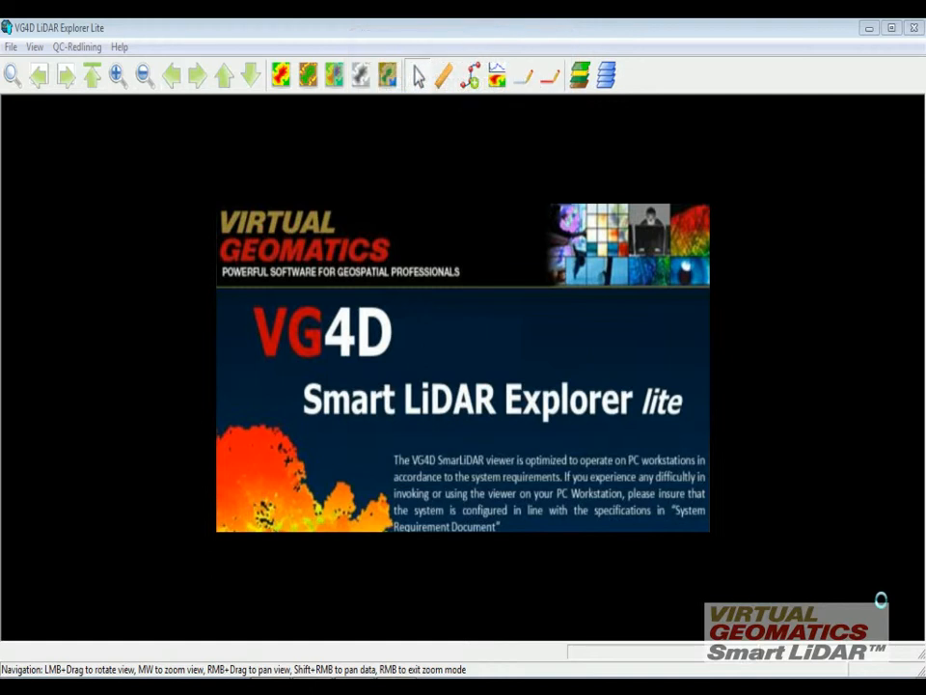
# - Open the pre-mining scan Grd_mine_before.las from the Volumetric folder via File > Open File
pyautogui.click(10, 46)
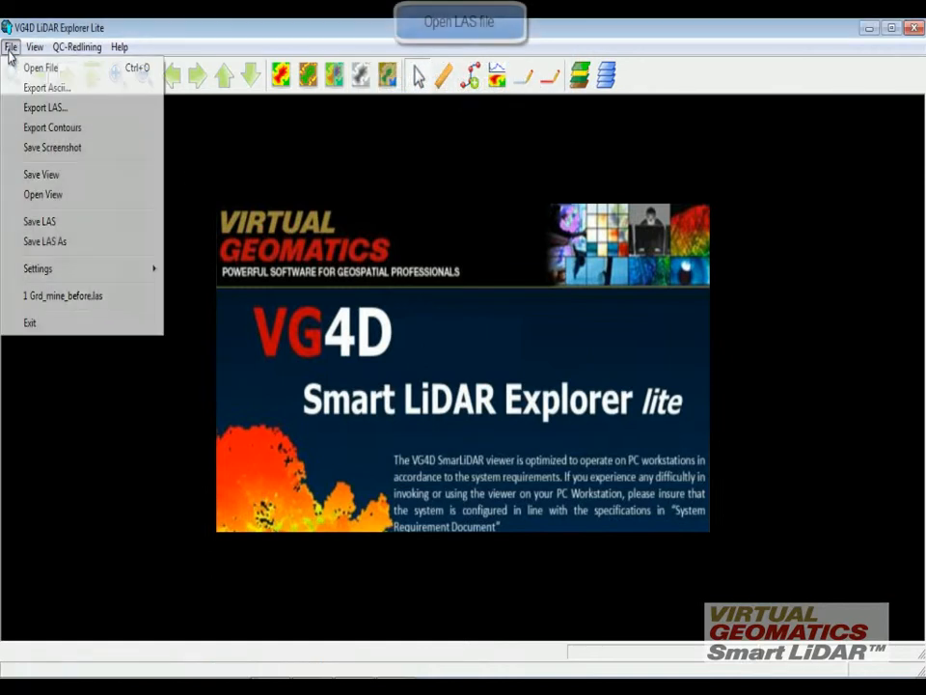
pyautogui.click(40, 67)
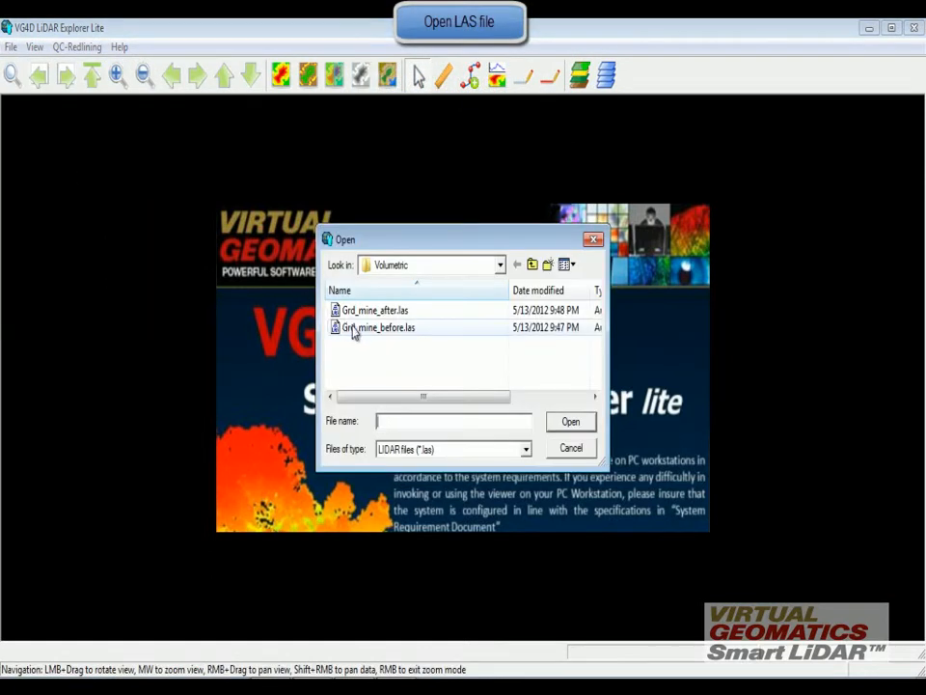
pyautogui.click(378, 327)
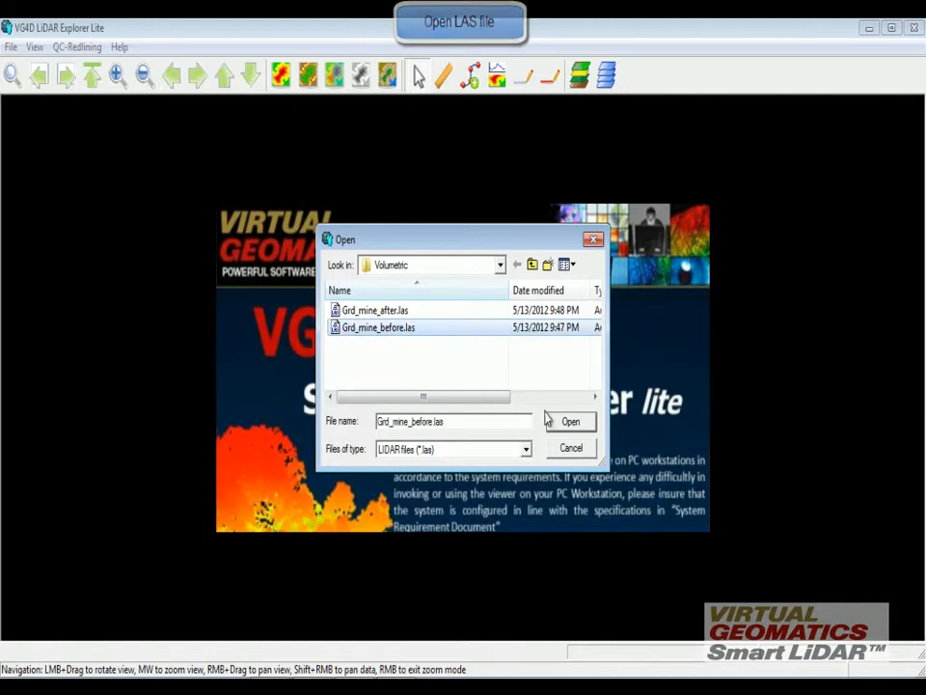
pyautogui.click(570, 421)
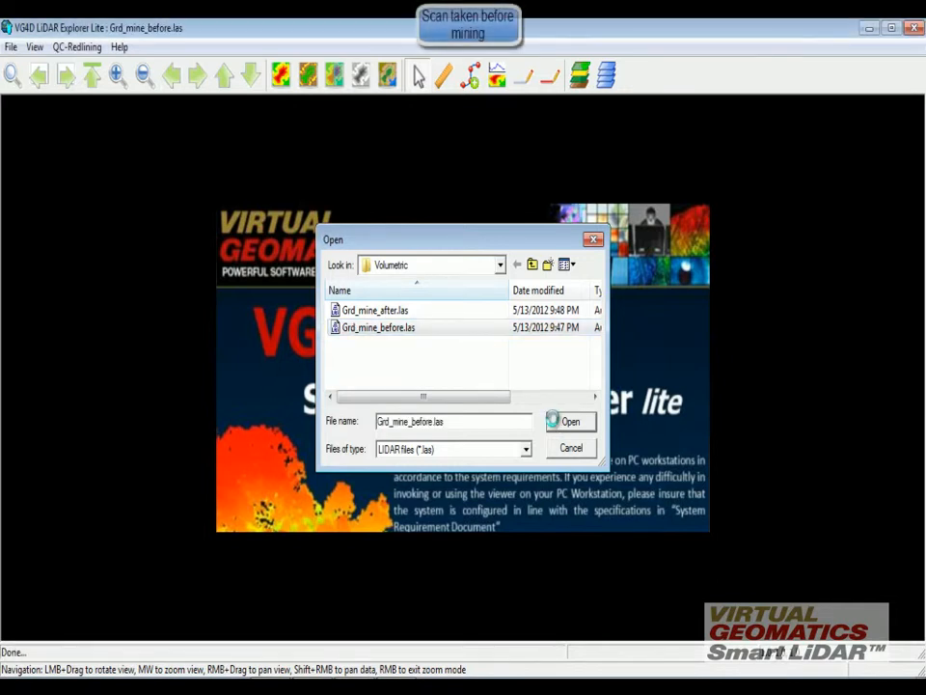
# - Show the elevation-colored before scan and enter volumetric mode with the Volumetric tool
pyautogui.click(569, 421)
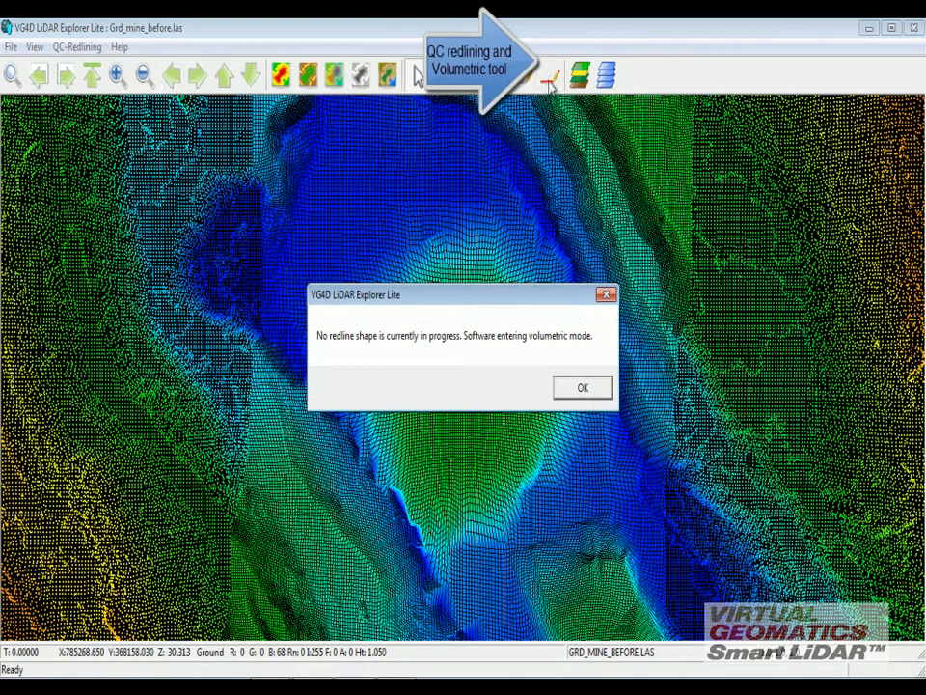
# - Dismiss the volumetric-mode message and trace a closed polygon around the central pit
pyautogui.click(581, 387)
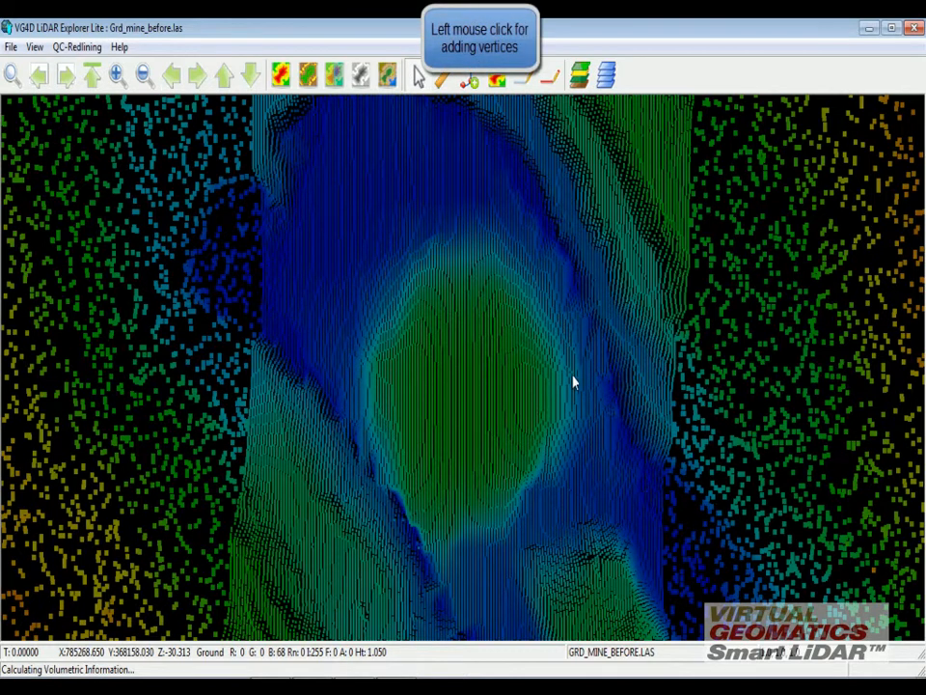
pyautogui.moveTo(541, 498)
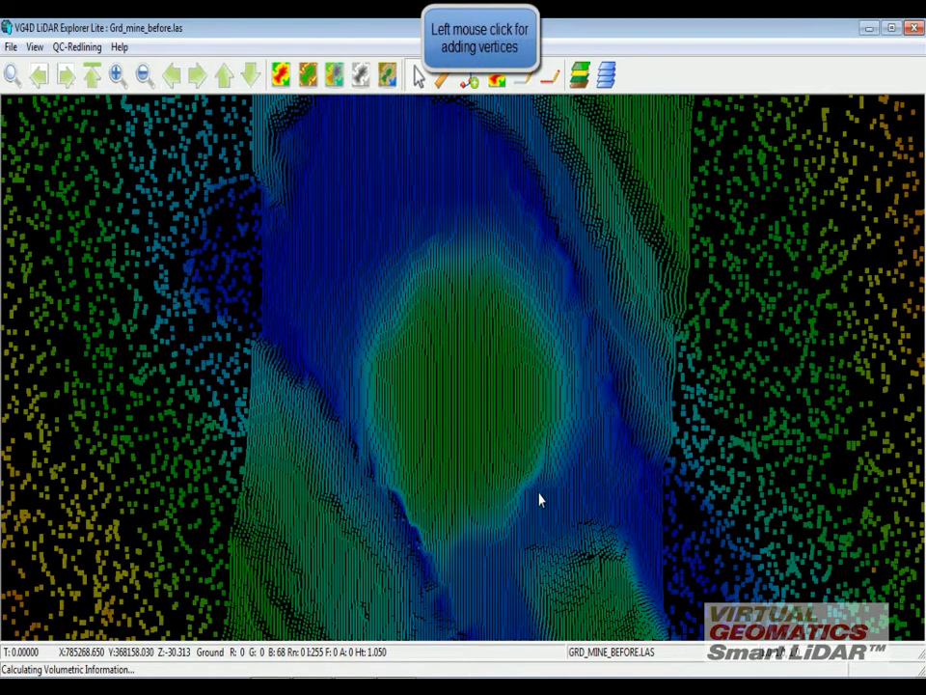
pyautogui.moveTo(435, 563)
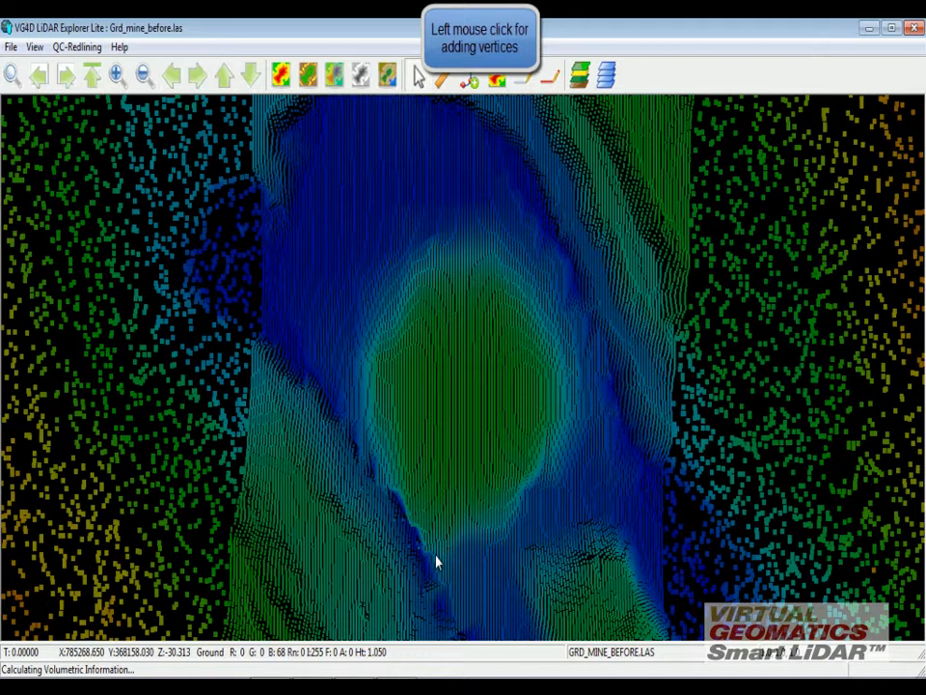
pyautogui.click(410, 534)
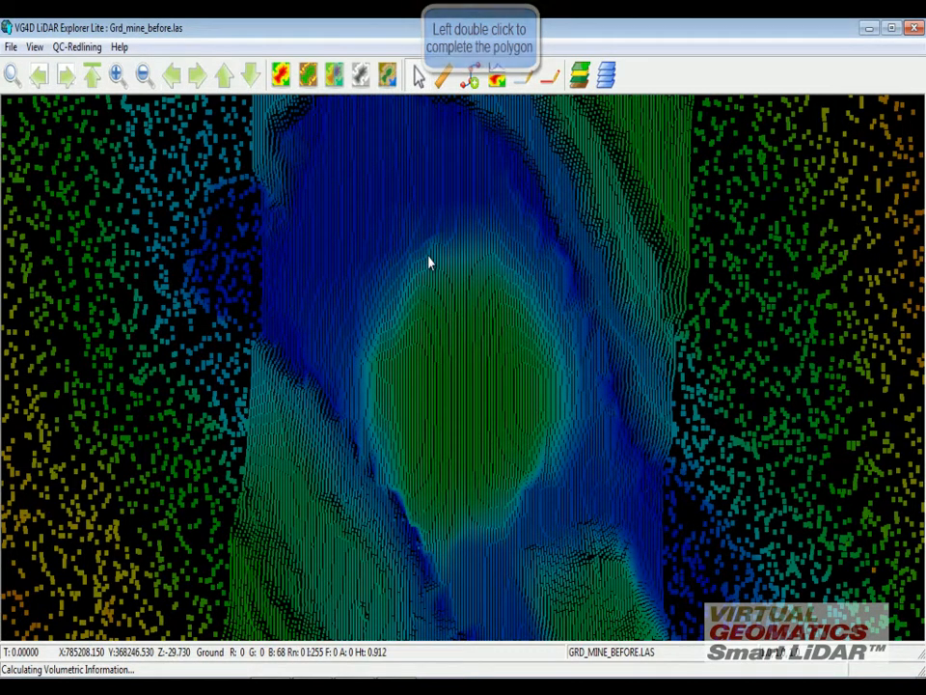
pyautogui.doubleClick(431, 260)
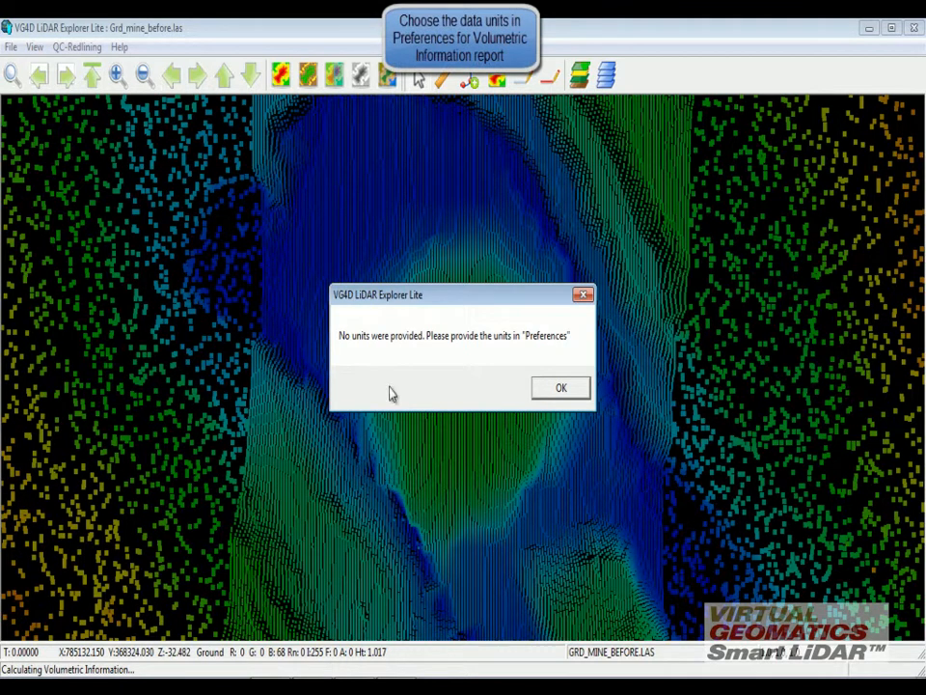
pyautogui.moveTo(551, 374)
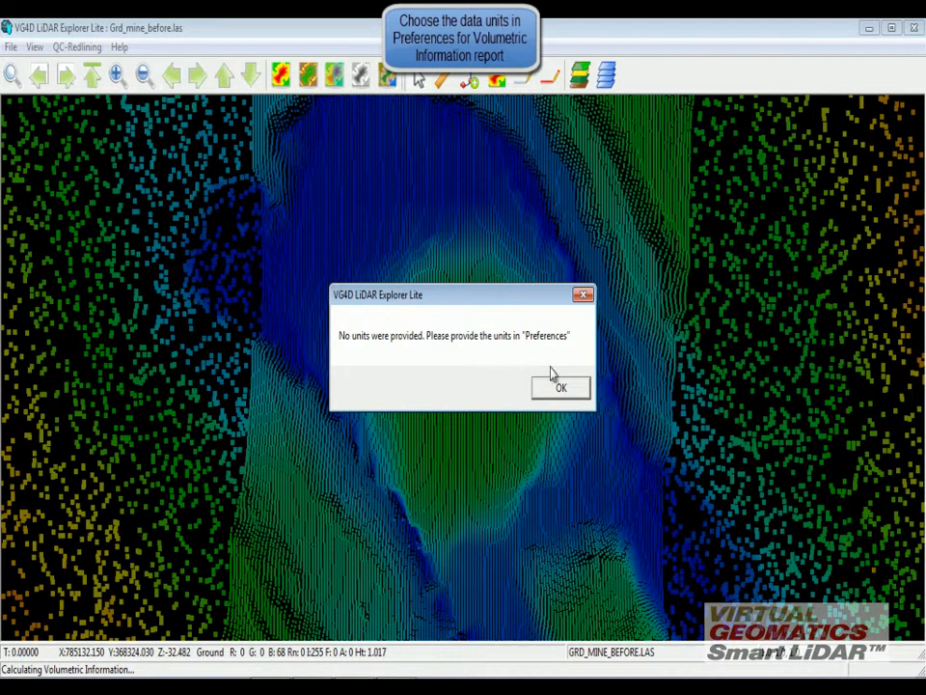
# - Dismiss the missing-units warning and set the data units to METER in Preferences
pyautogui.click(560, 387)
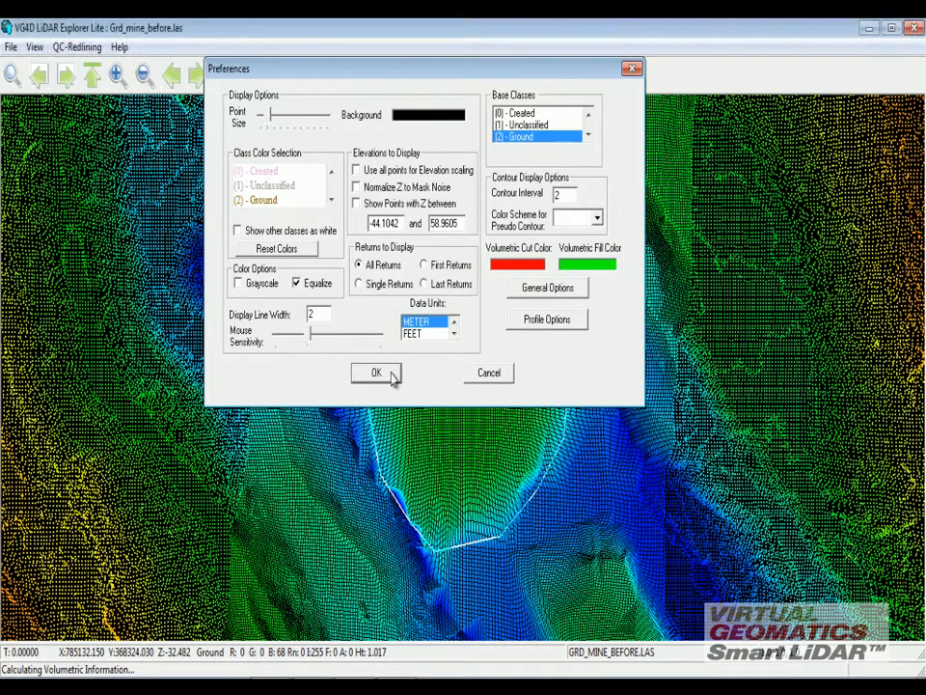
pyautogui.click(376, 372)
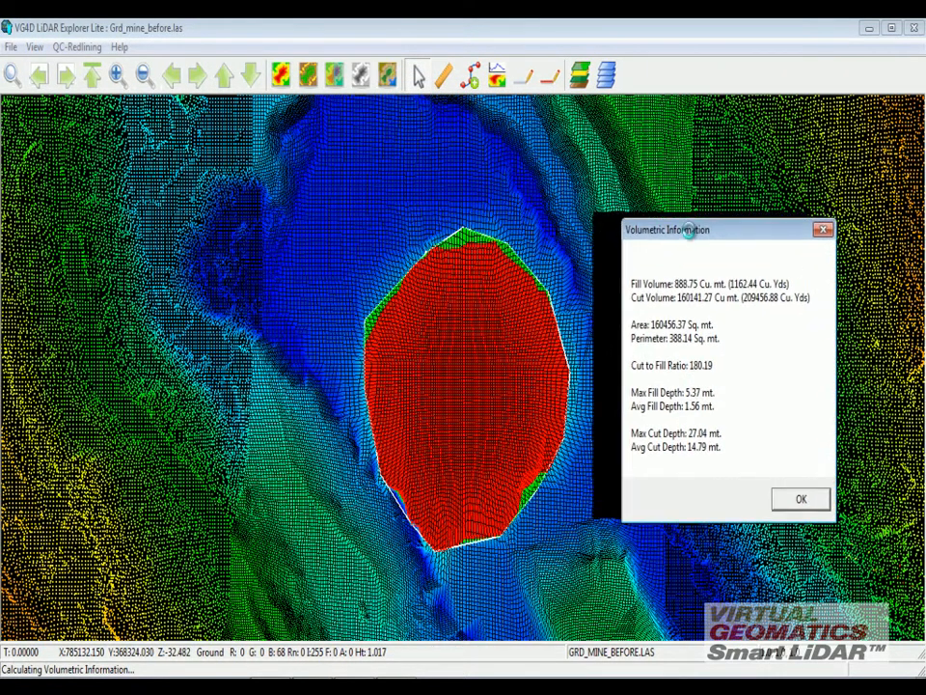
pyautogui.moveTo(501, 304)
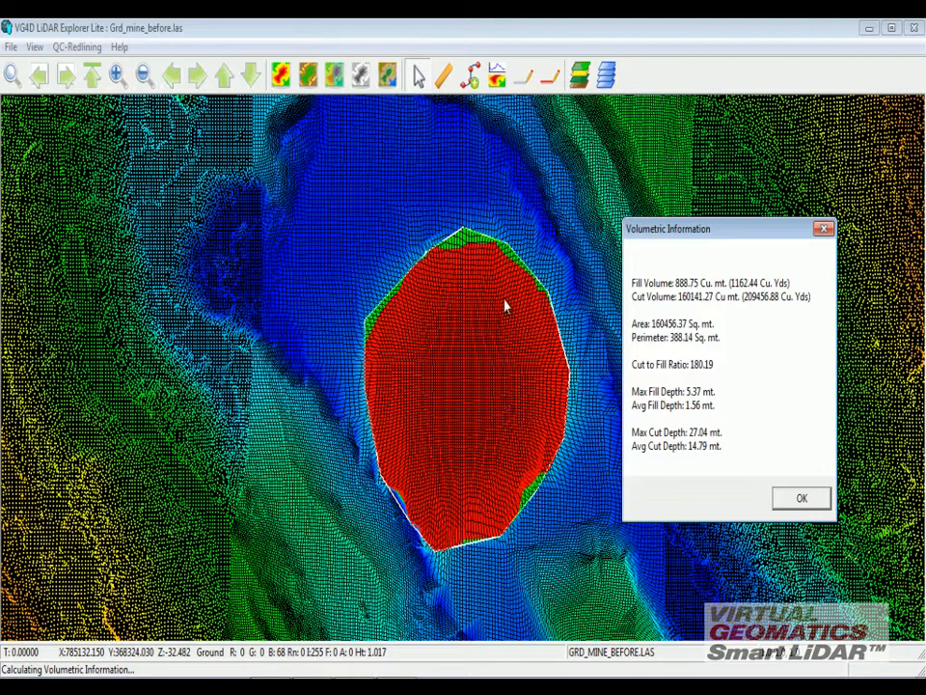
pyautogui.moveTo(396, 384)
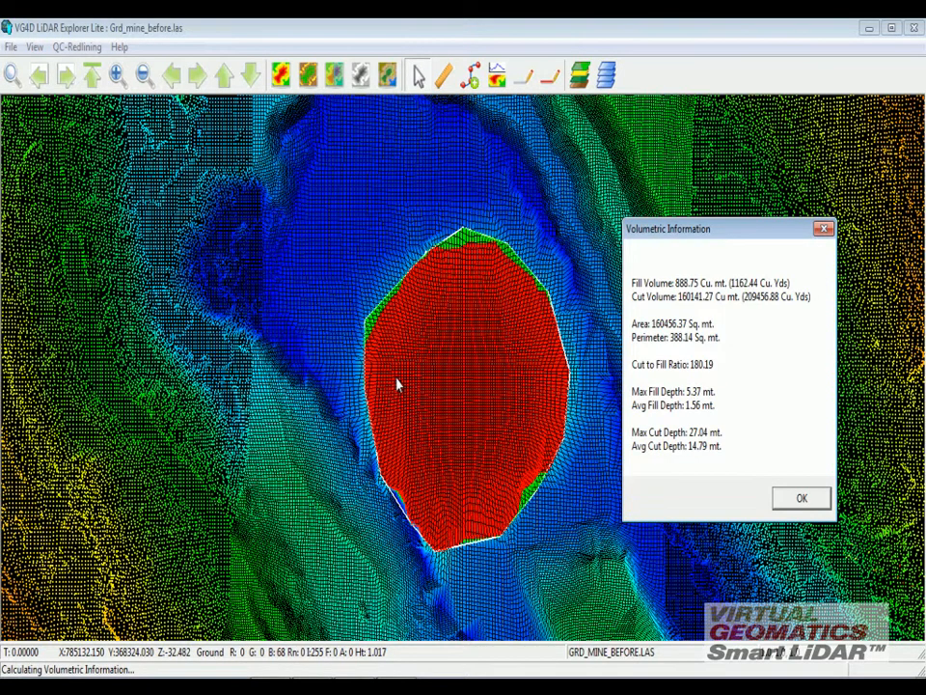
pyautogui.moveTo(446, 383)
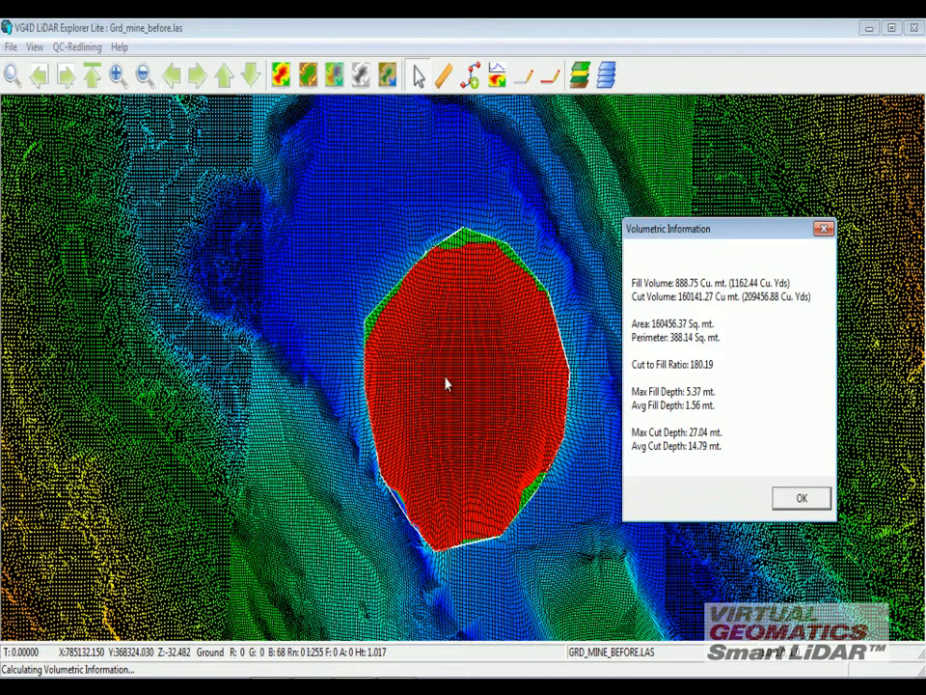
pyautogui.moveTo(460, 374)
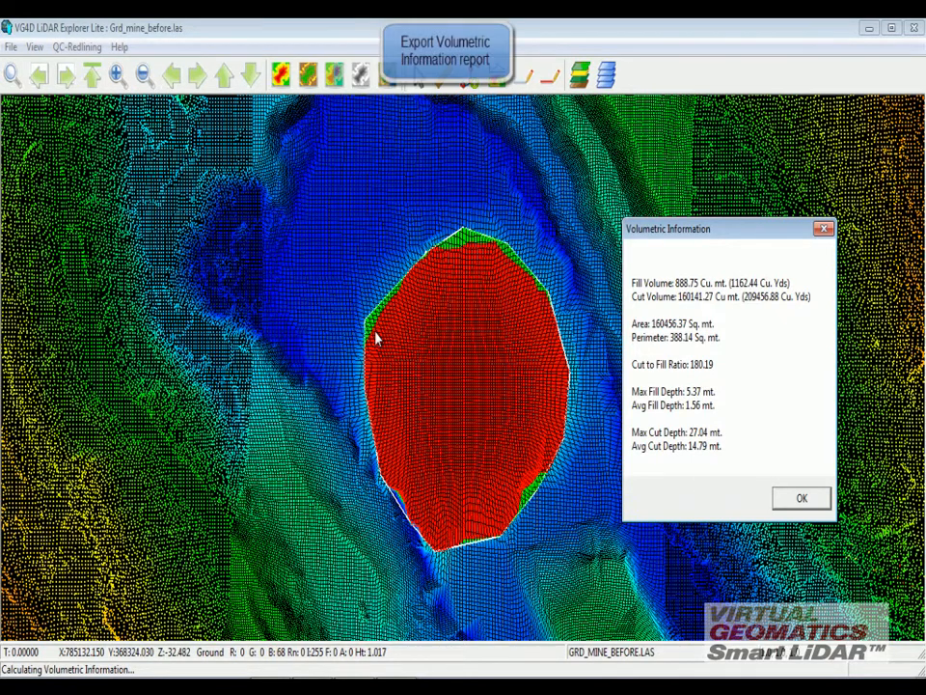
pyautogui.moveTo(10, 53)
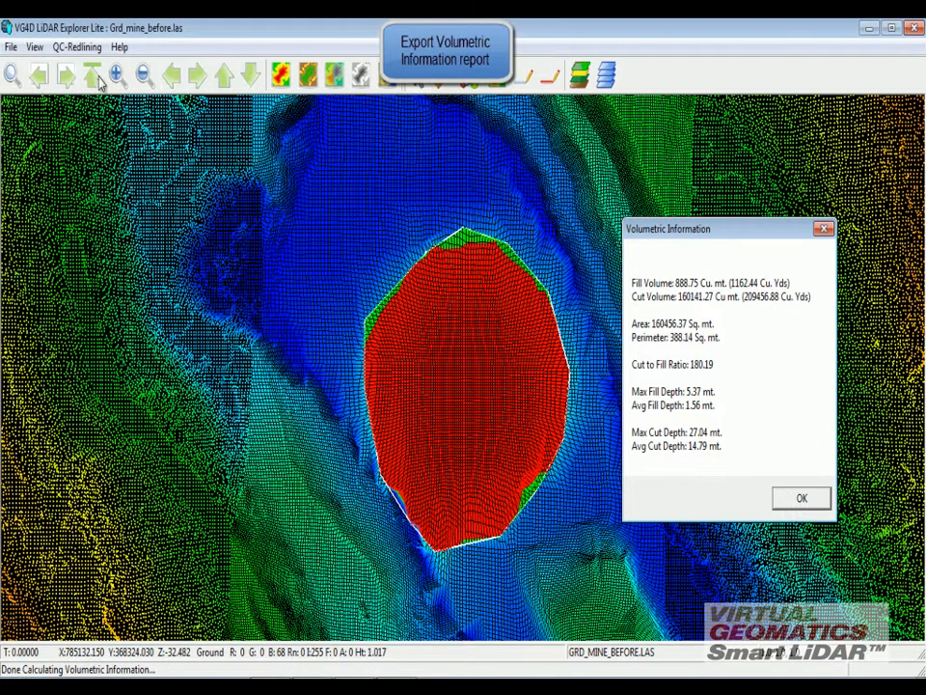
# - Export the volumetric information to a report named Demo1 in the Volumetric folder
pyautogui.click(11, 46)
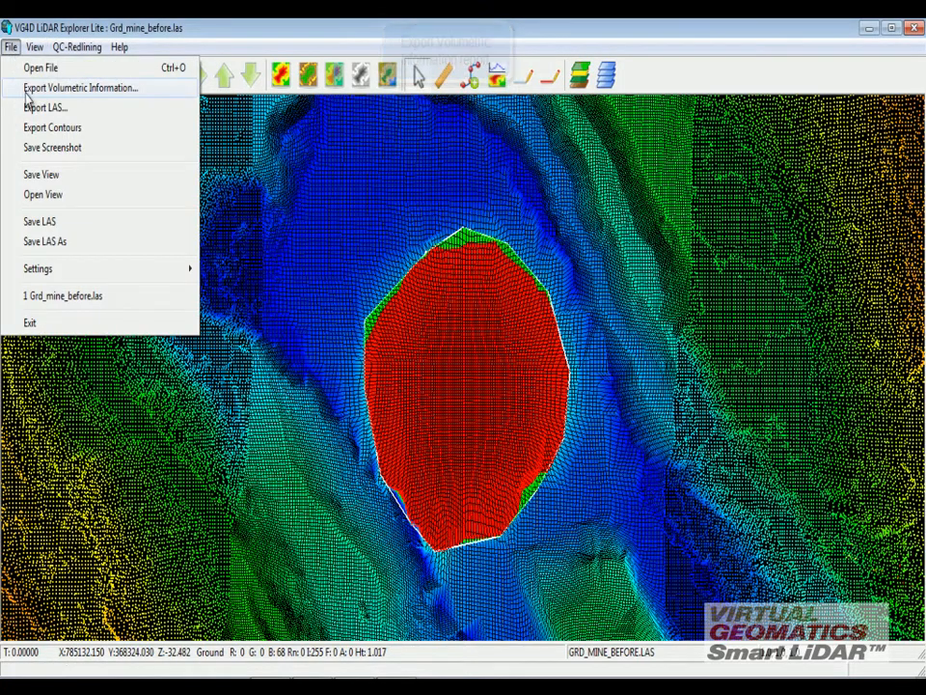
pyautogui.click(80, 87)
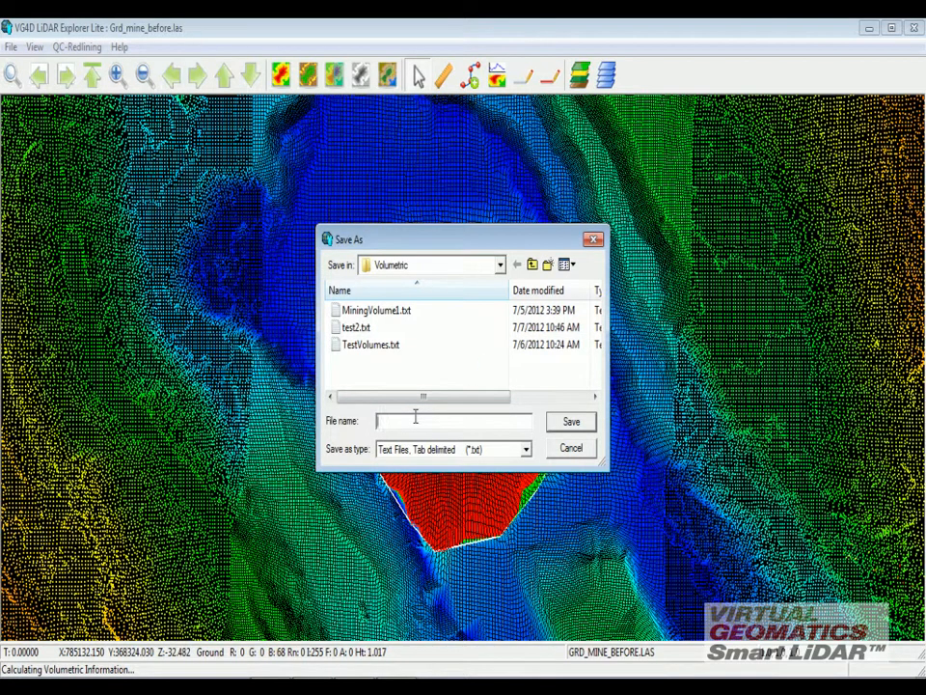
pyautogui.write('Demo 1')
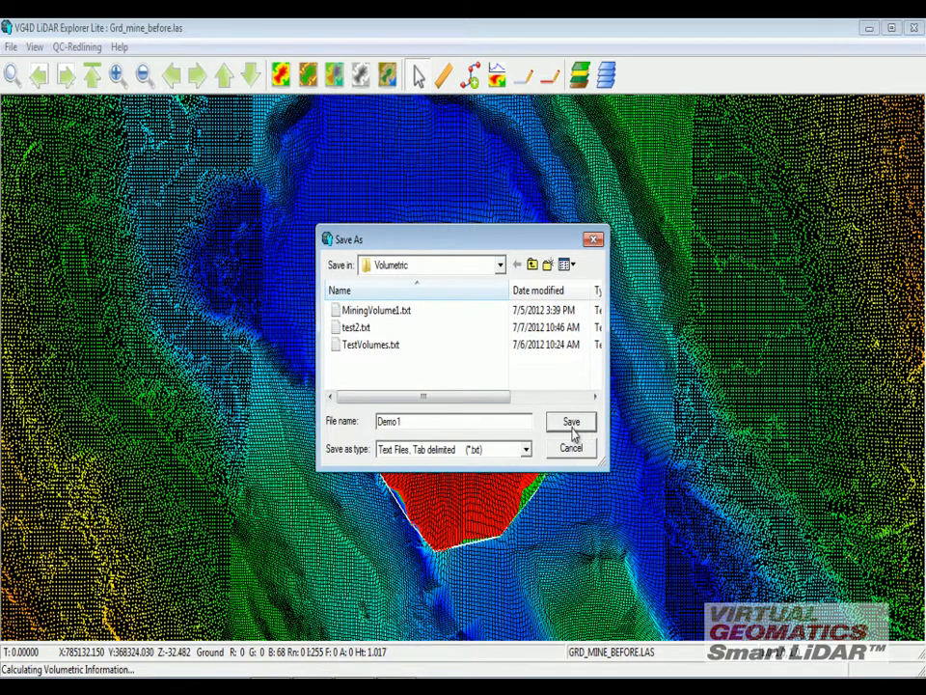
pyautogui.click(570, 421)
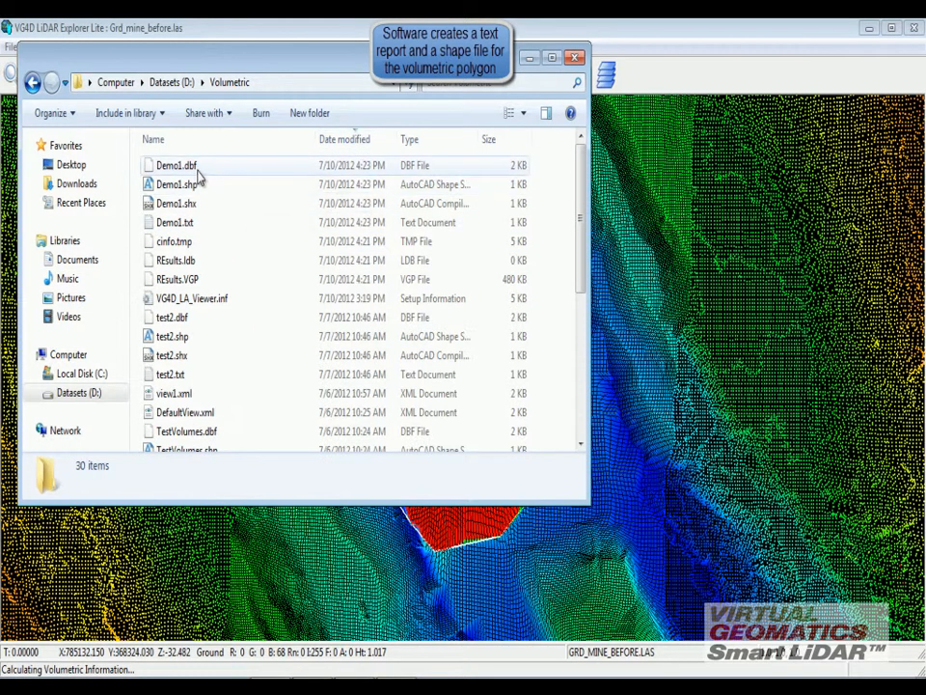
# - Open Demo1.txt in Notepad to view the fill and cut volumes and vertex coordinates
pyautogui.click(174, 221)
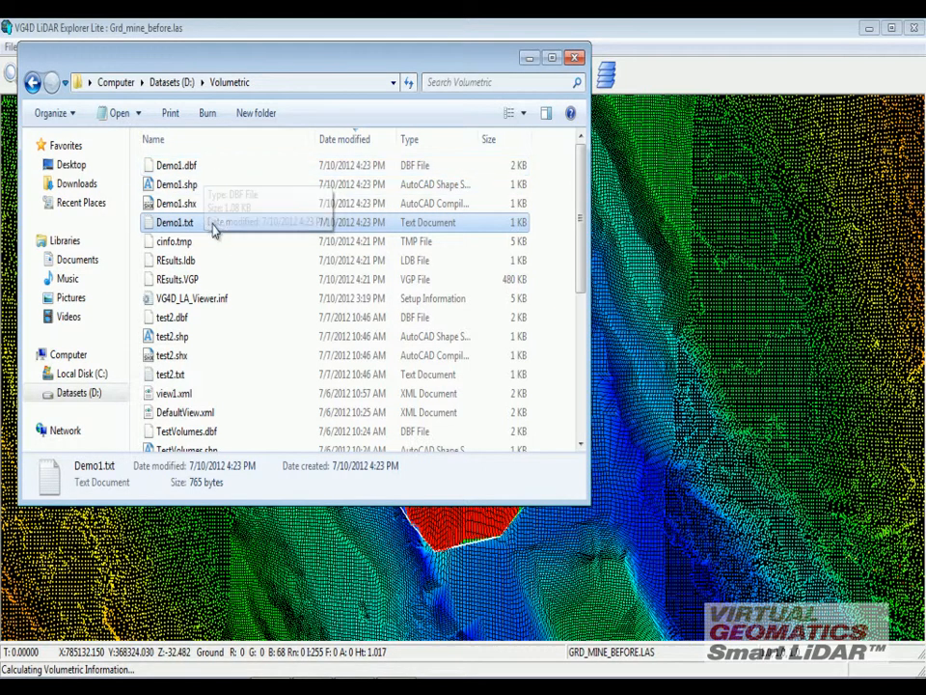
pyautogui.doubleClick(173, 221)
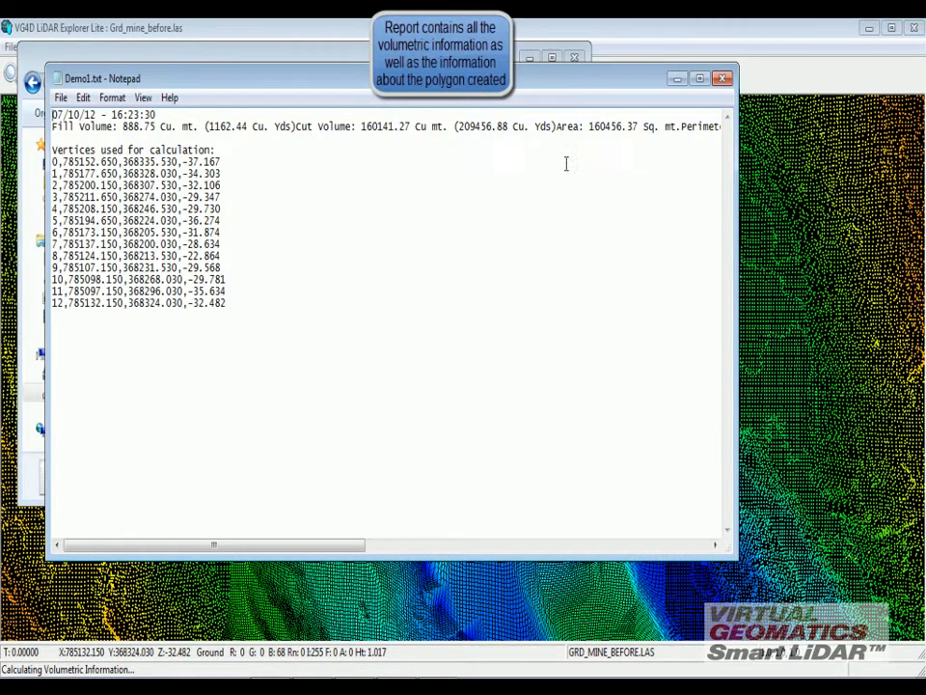
pyautogui.moveTo(669, 146)
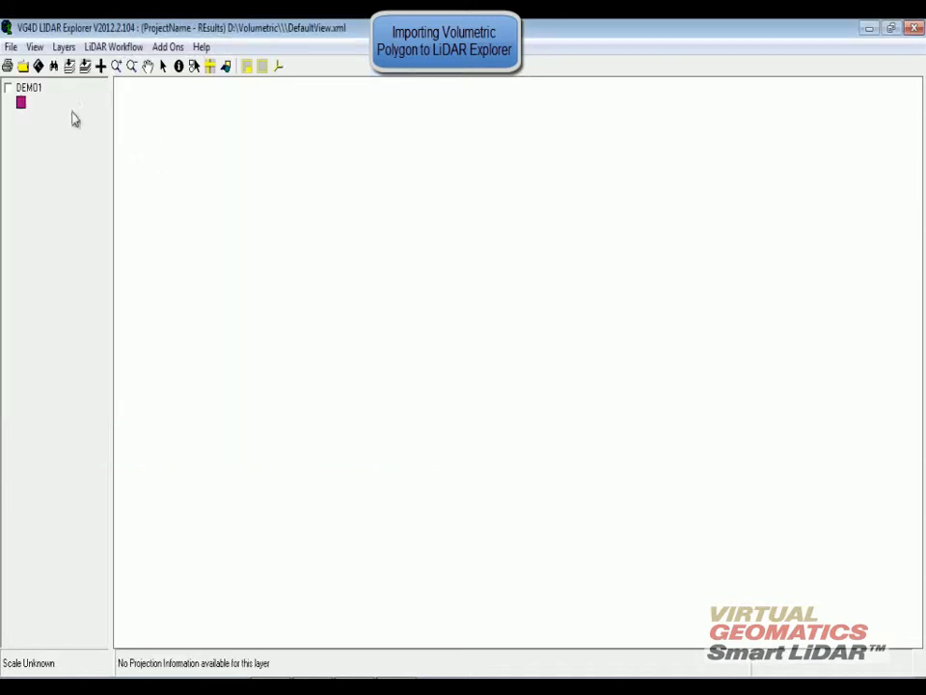
# - Open the DEMO01 layer's attribute table showing its fill, cut, area and depth values
pyautogui.rightClick(21, 102)
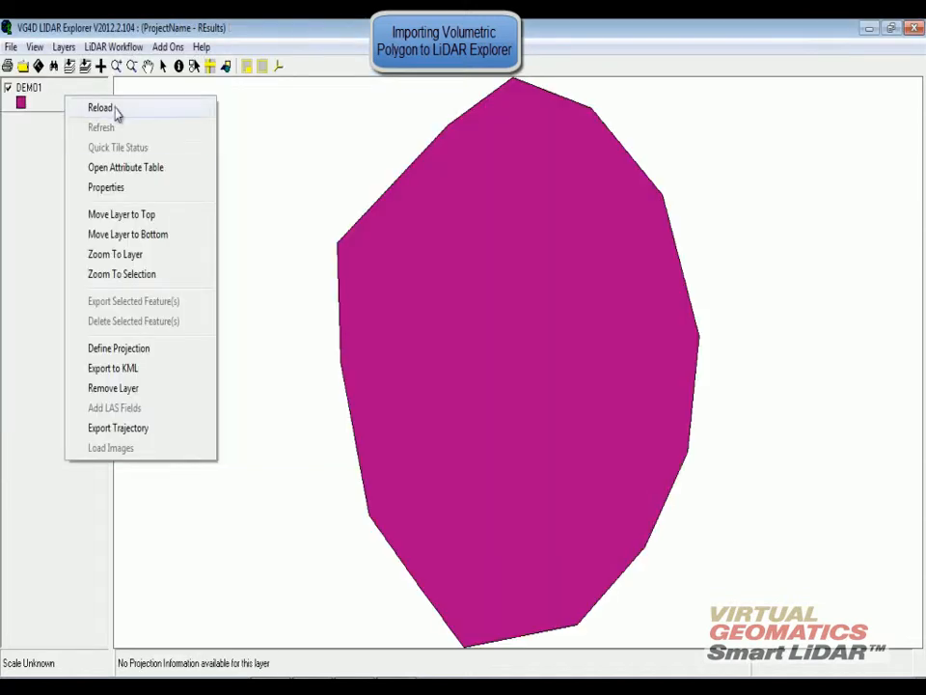
pyautogui.click(125, 167)
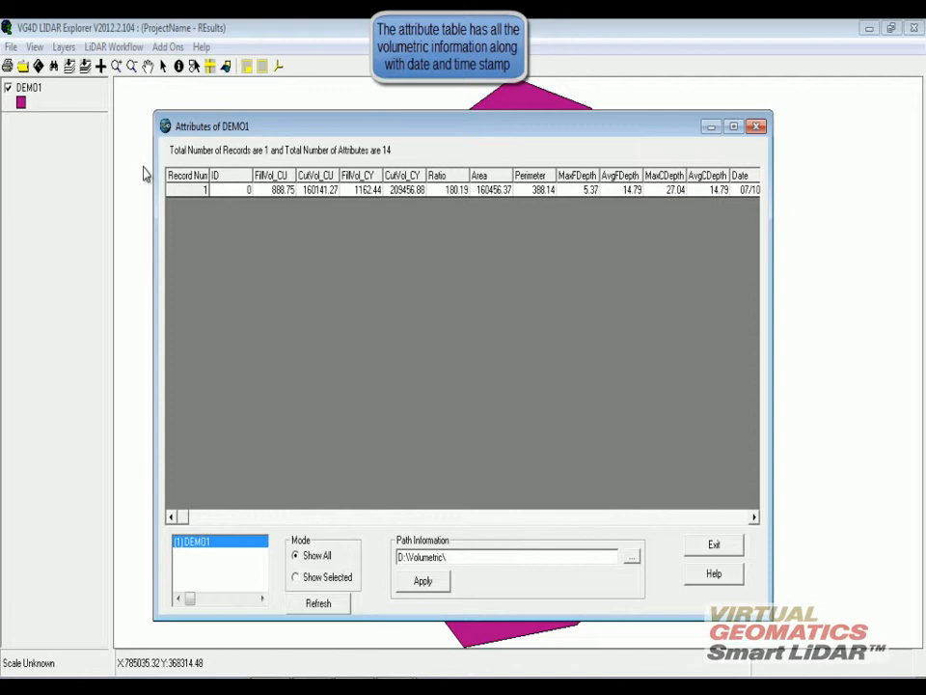
pyautogui.moveTo(253, 273)
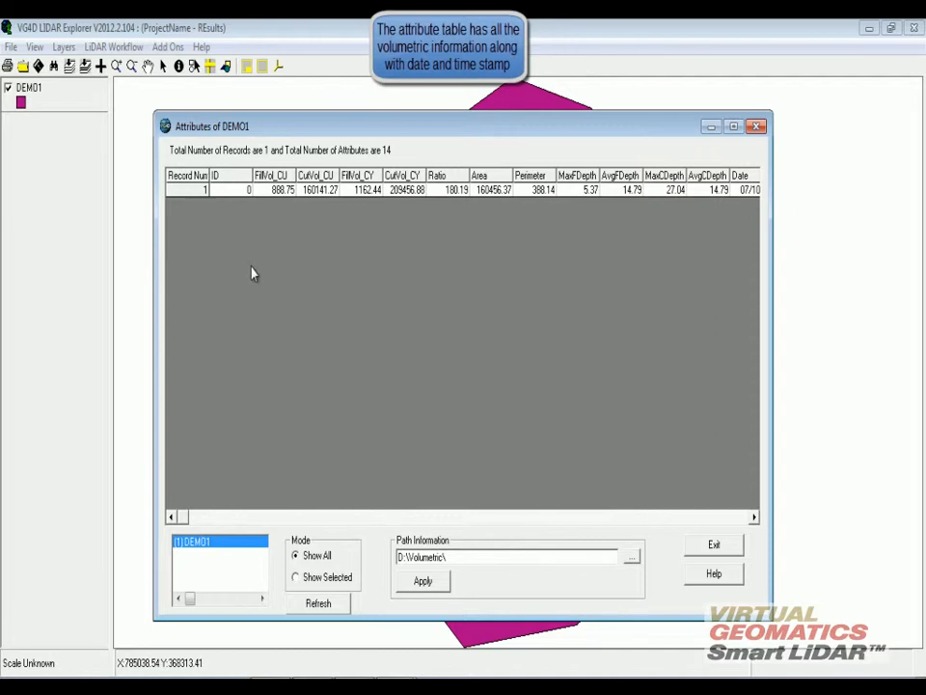
pyautogui.moveTo(344, 241)
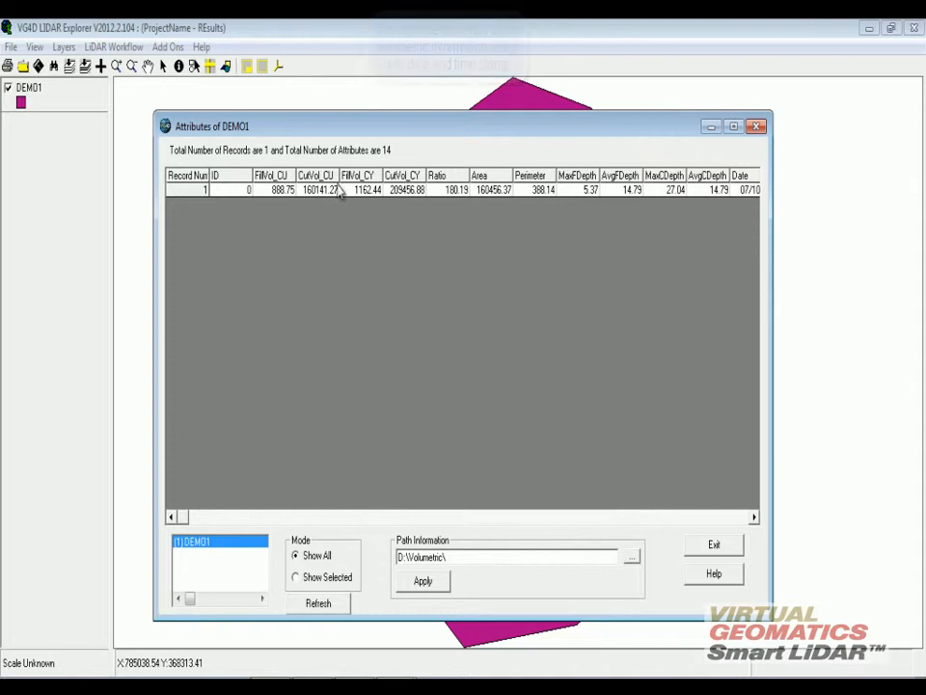
pyautogui.moveTo(458, 190)
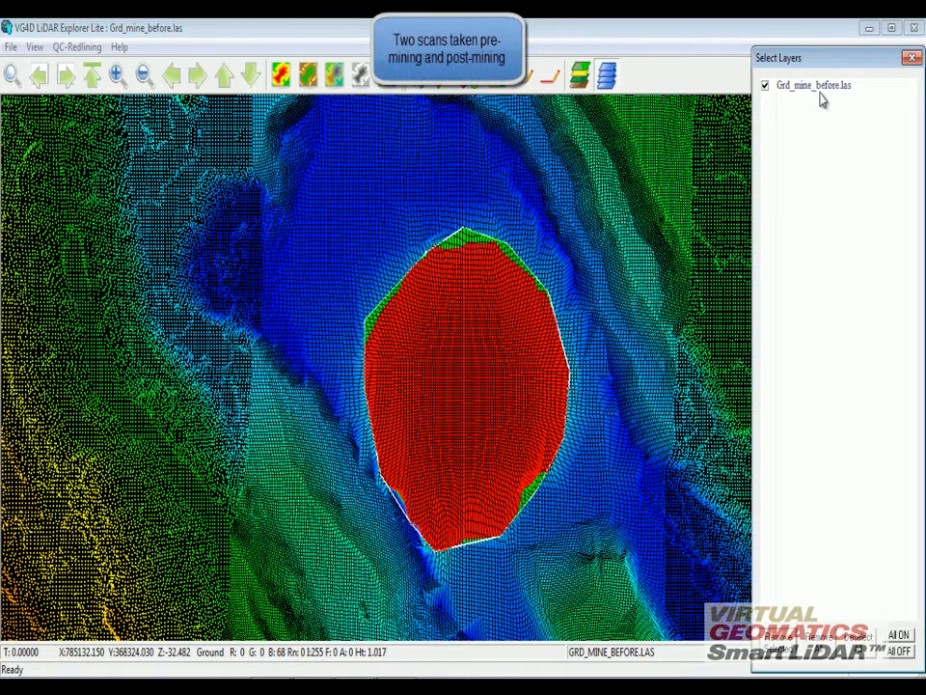
# - Open the post-mining scan Grd_mine_after.las alongside the before scan
pyautogui.click(10, 46)
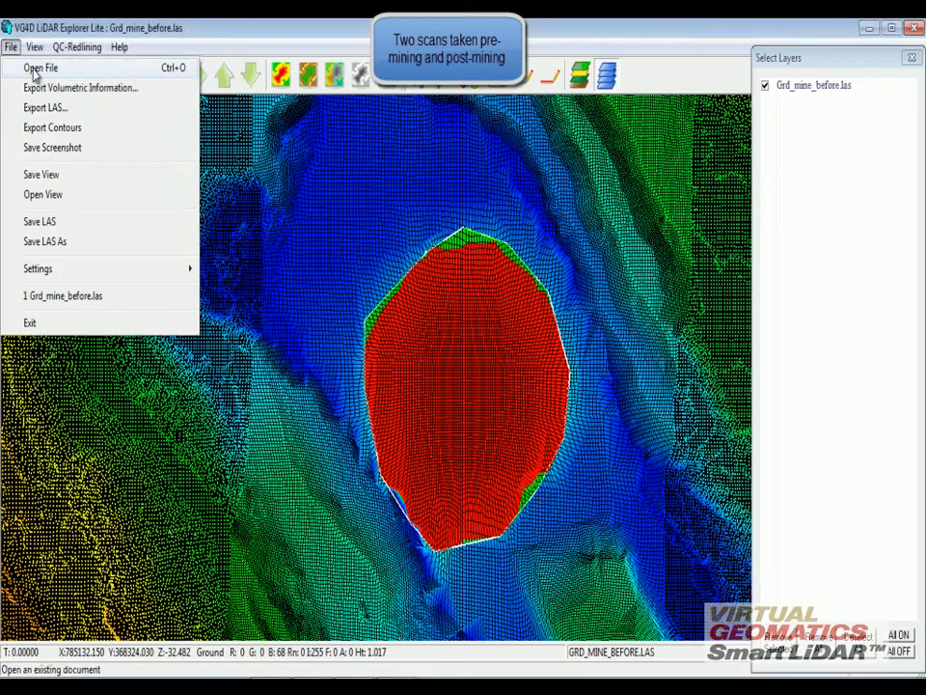
pyautogui.click(41, 68)
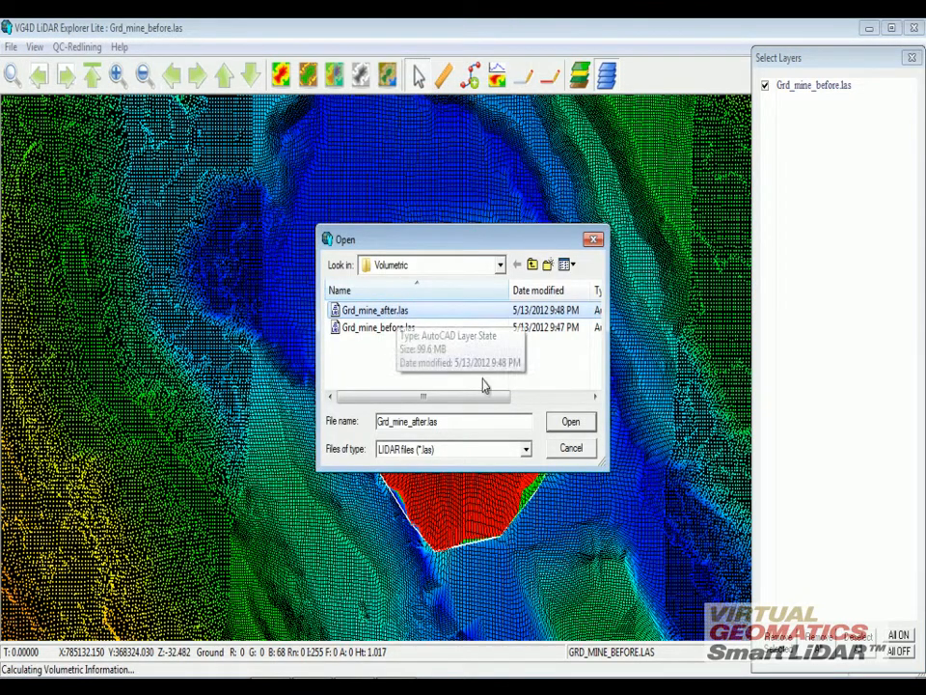
pyautogui.click(570, 421)
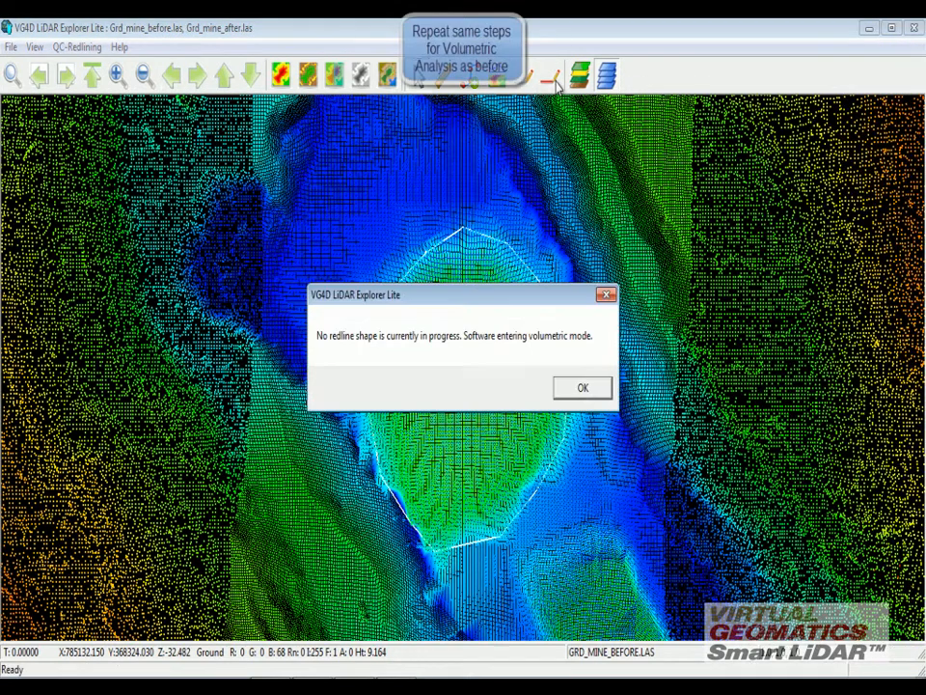
# - Dismiss the volumetric-mode notice
pyautogui.click(582, 387)
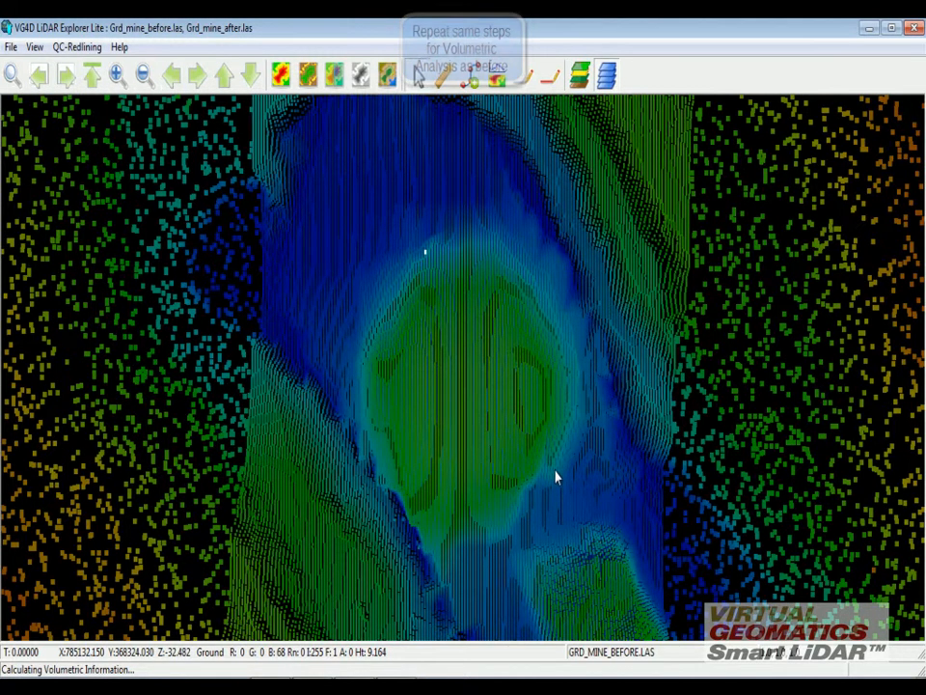
pyautogui.moveTo(439, 572)
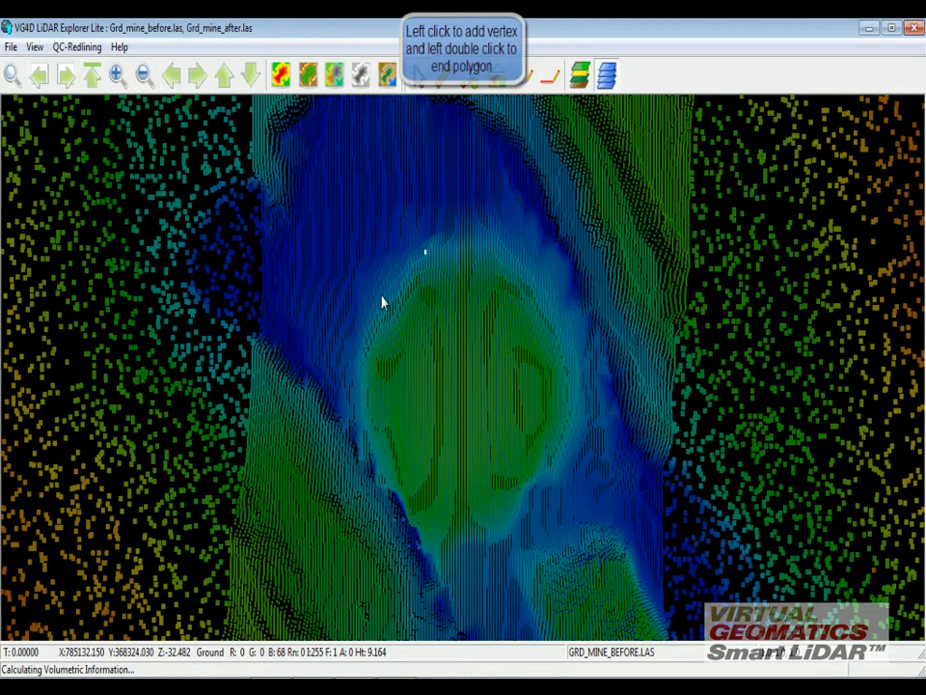
pyautogui.moveTo(432, 256)
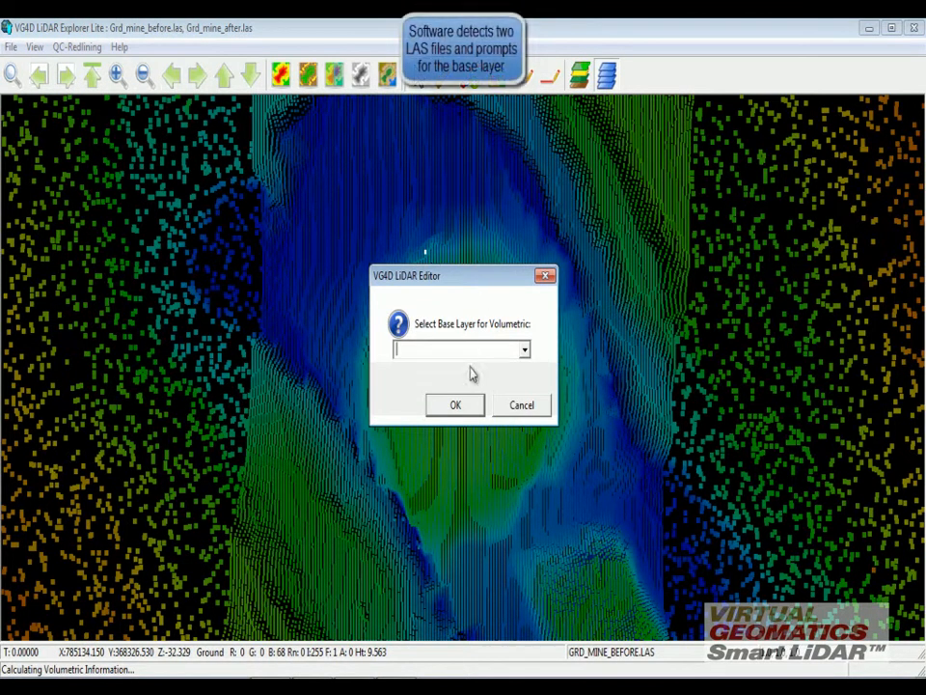
# - Compute pit volumes with GRD_MINE_AFTER.LAS as base layer and close the report
pyautogui.click(525, 349)
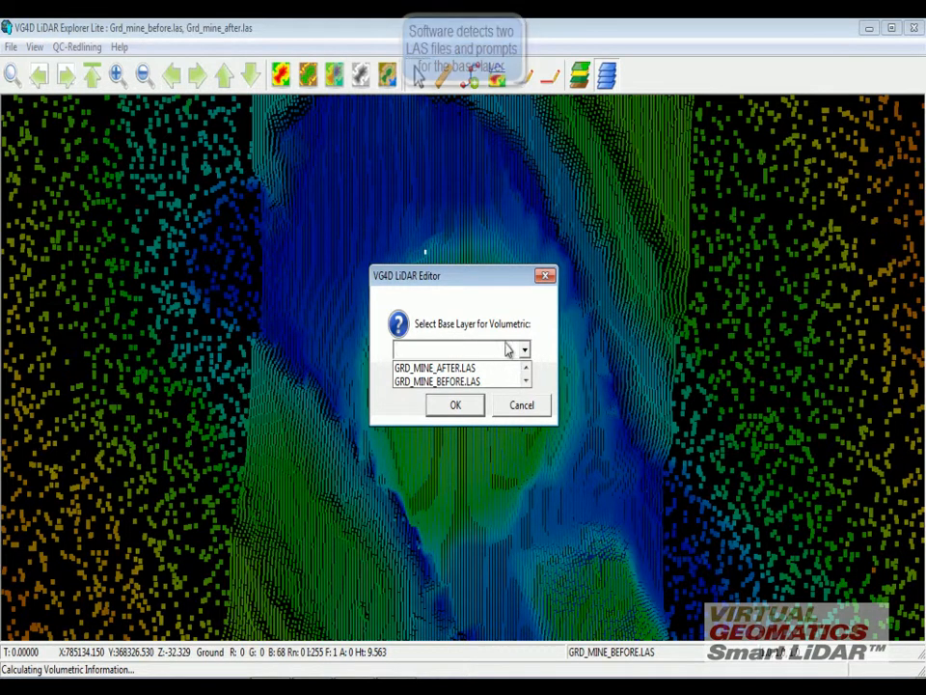
pyautogui.click(456, 368)
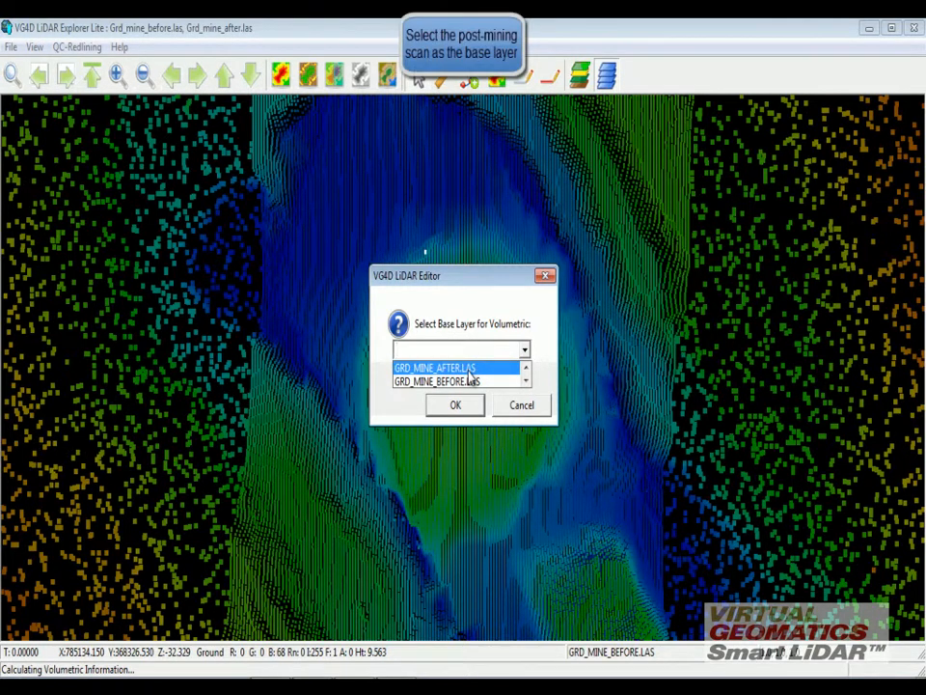
pyautogui.click(435, 367)
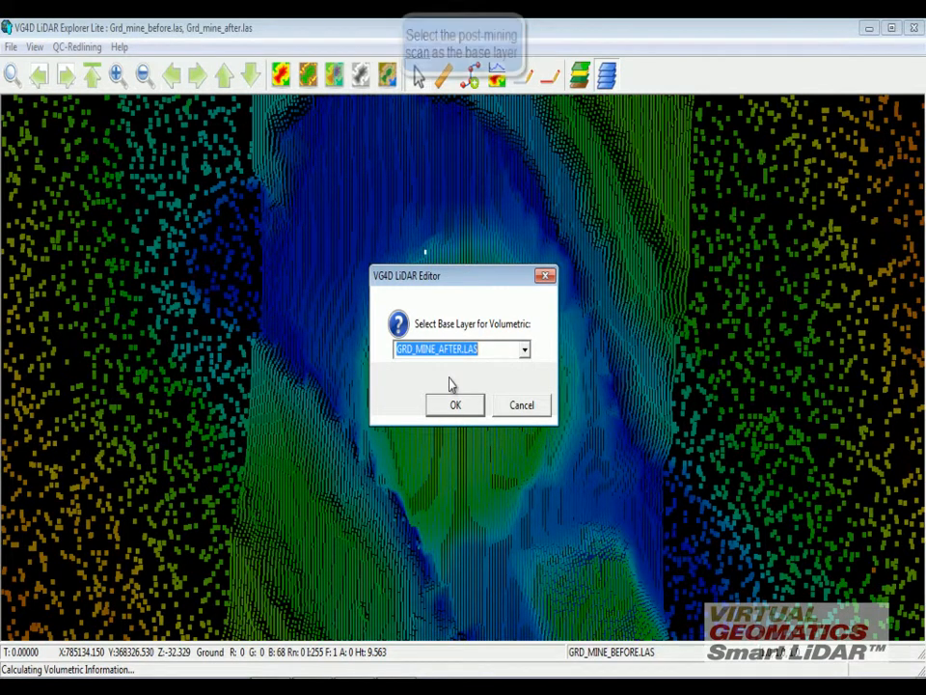
pyautogui.click(455, 404)
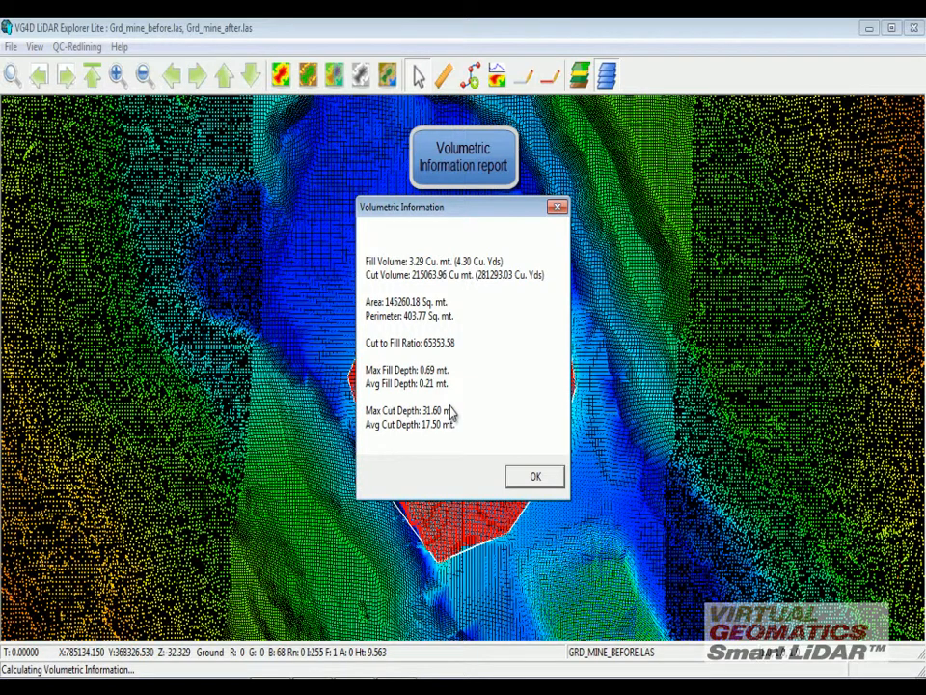
pyautogui.click(534, 475)
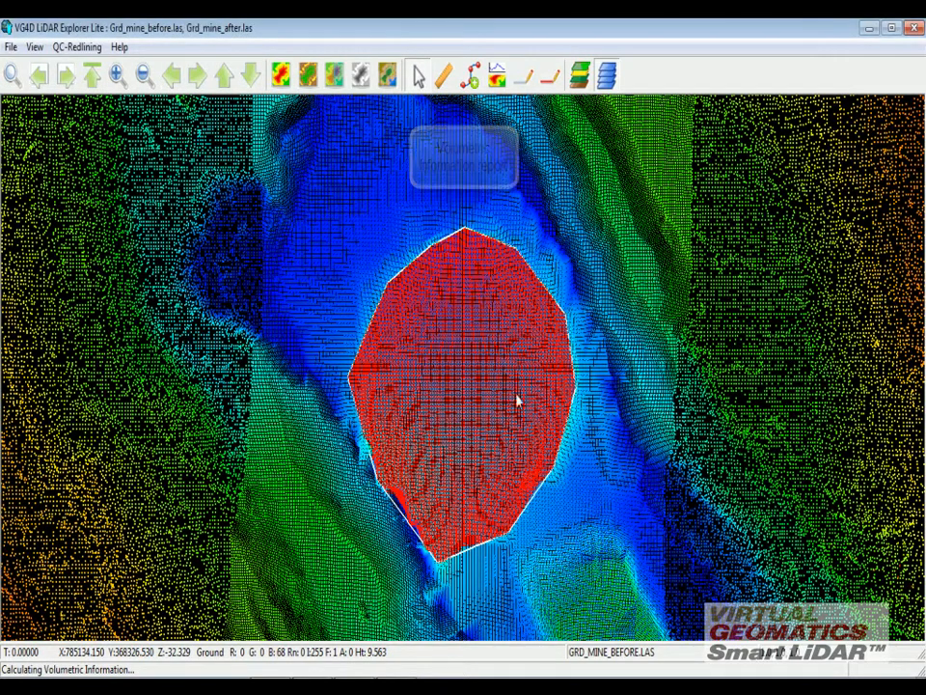
# - Export the volumetric information from the File menu as 'Demo Surface Comparison'
pyautogui.click(11, 47)
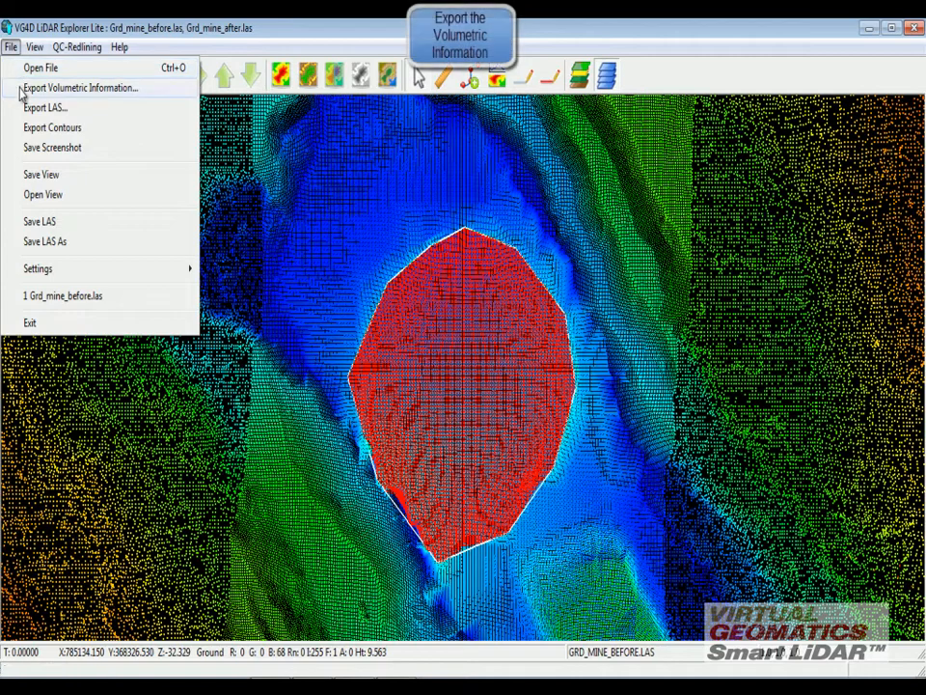
pyautogui.click(79, 88)
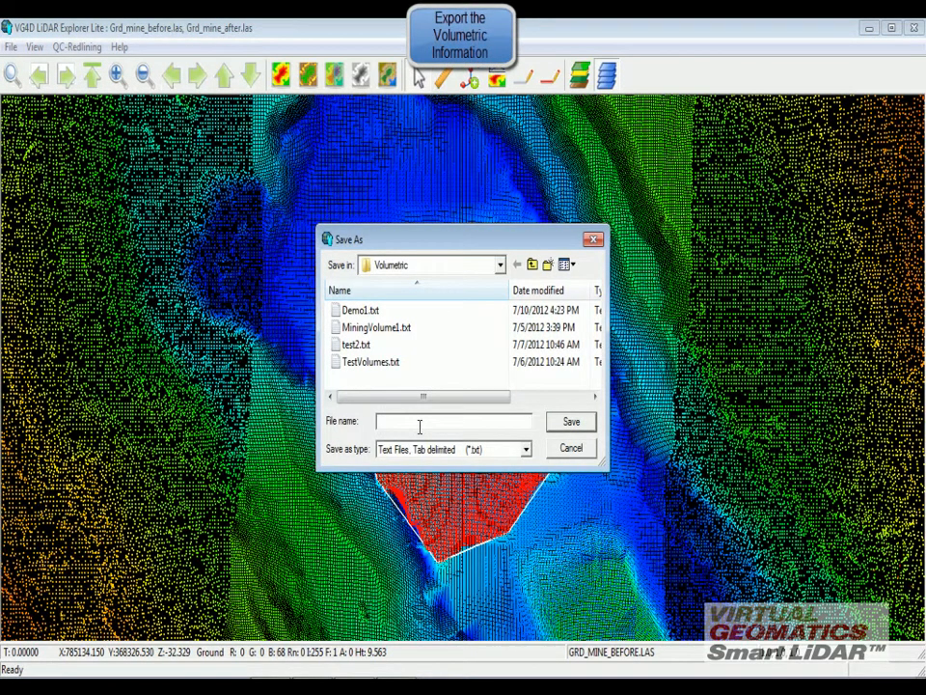
pyautogui.write('Demo Surface Comparison')
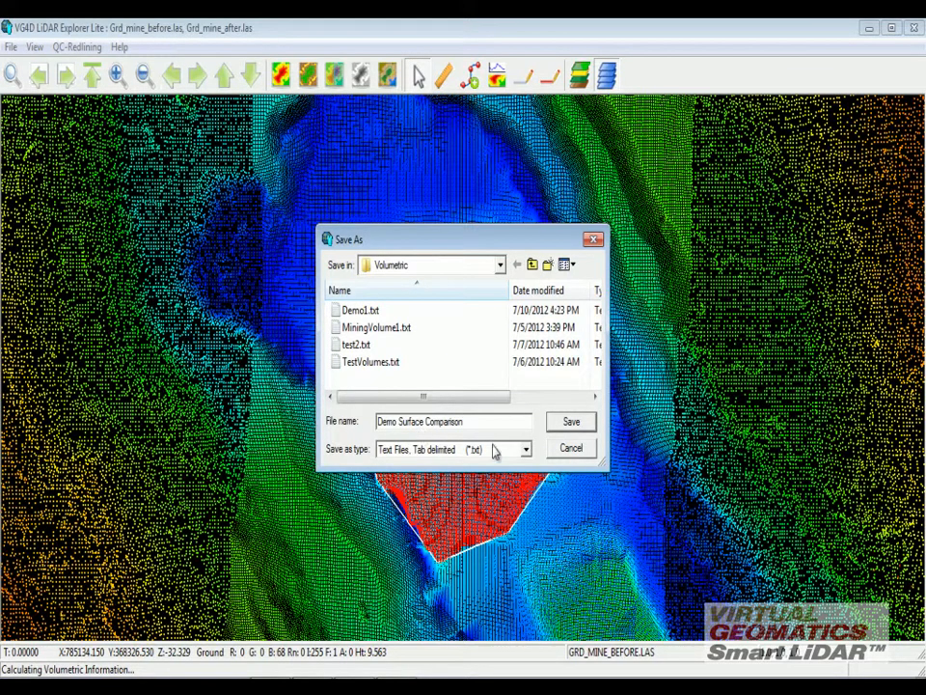
pyautogui.click(571, 420)
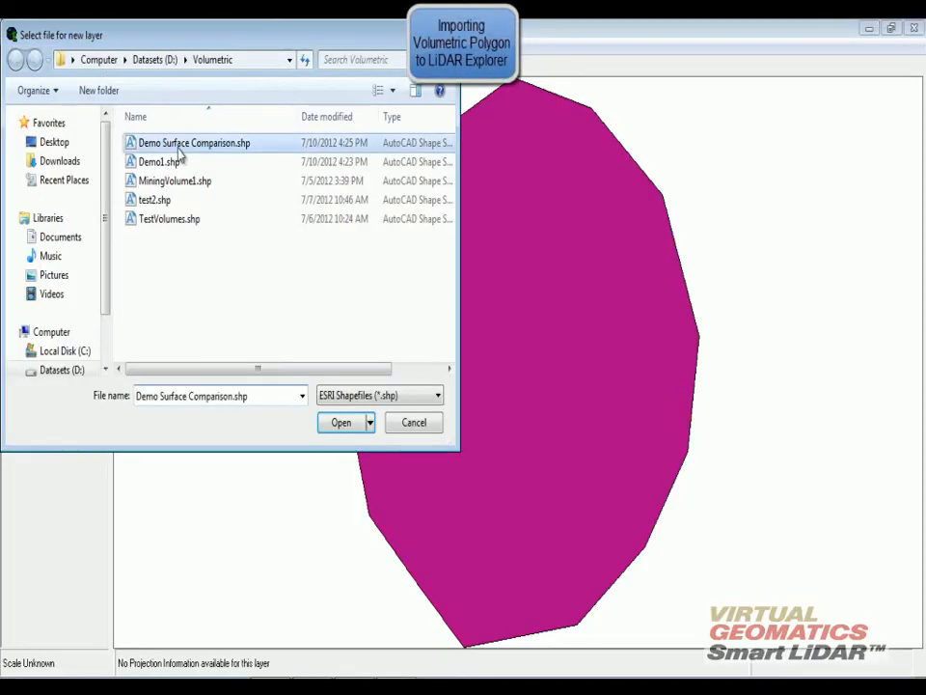
# - Add Demo Surface Comparison.shp as a layer and view its cut, fill, area and depth attributes
pyautogui.click(341, 421)
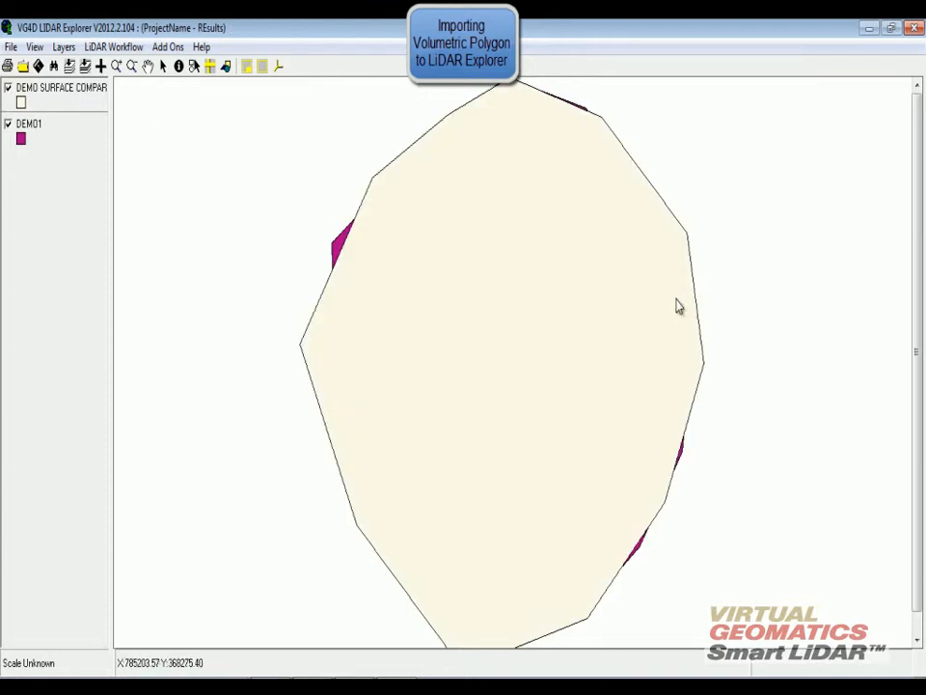
pyautogui.rightClick(29, 124)
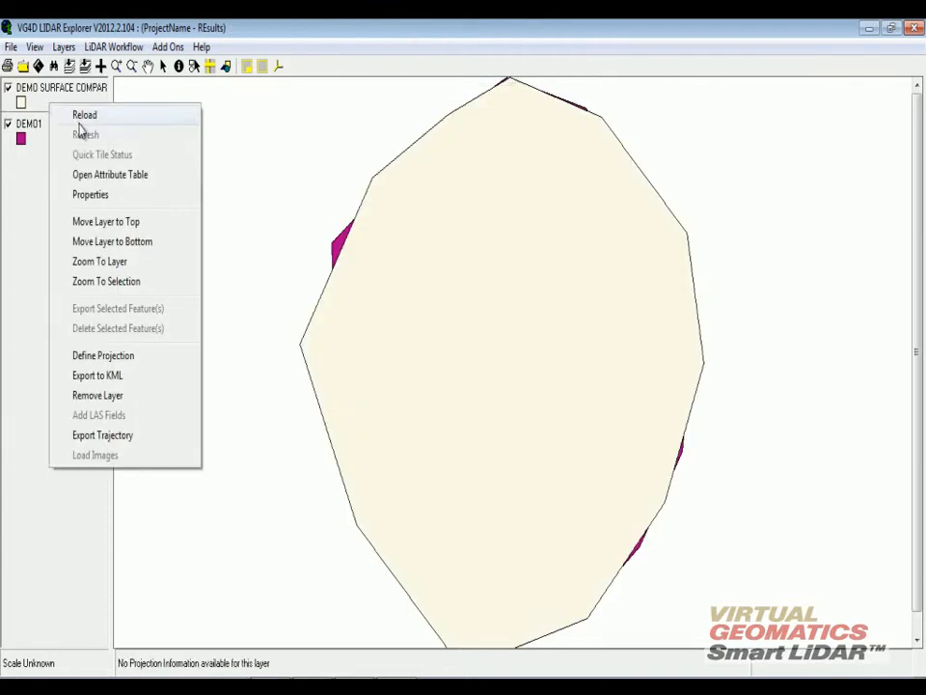
pyautogui.click(110, 173)
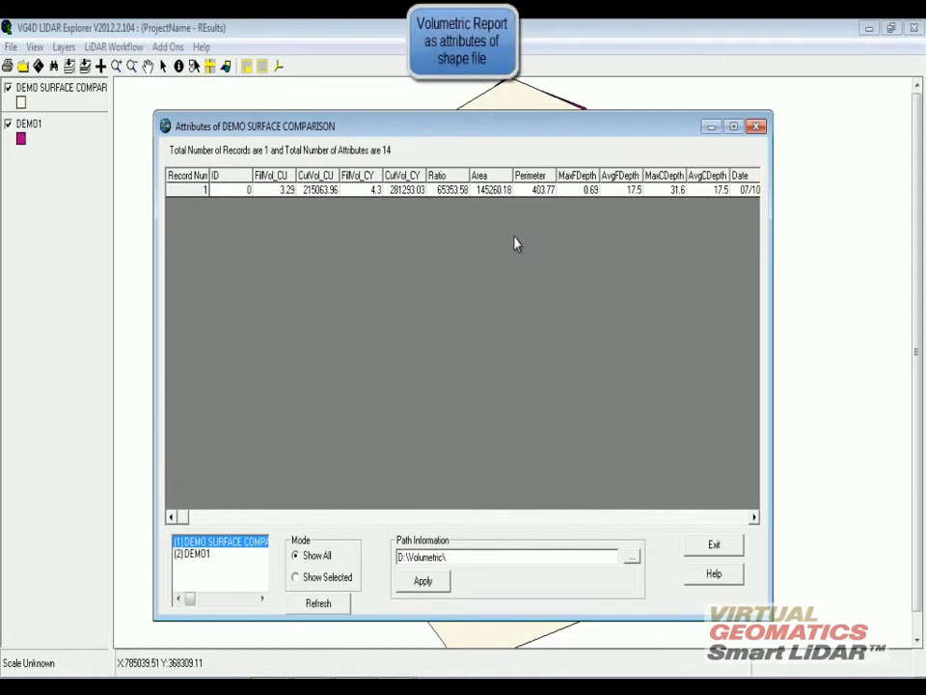
pyautogui.moveTo(359, 154)
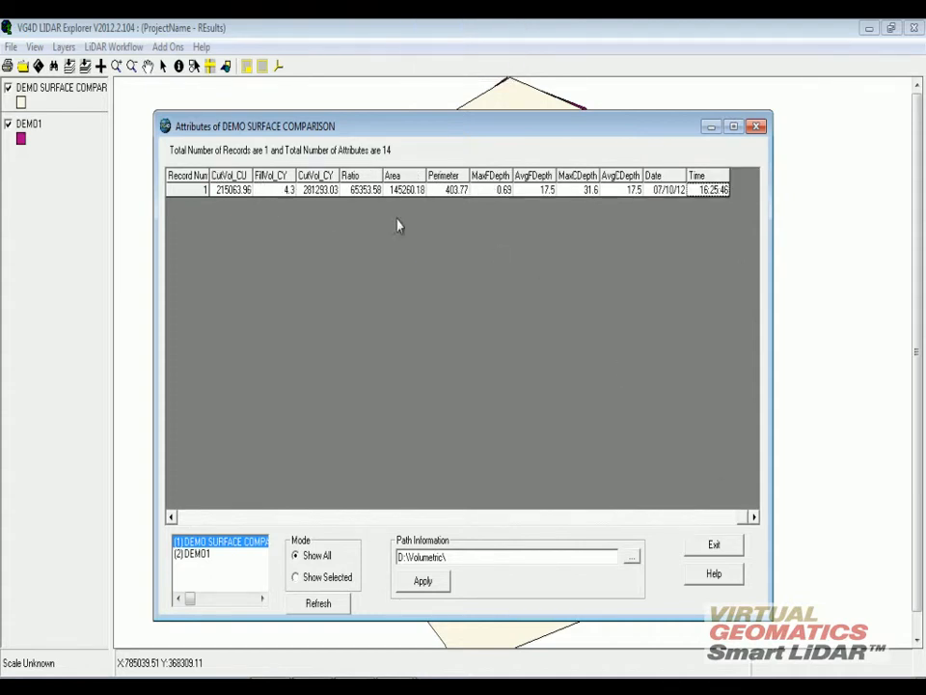
pyautogui.moveTo(334, 189)
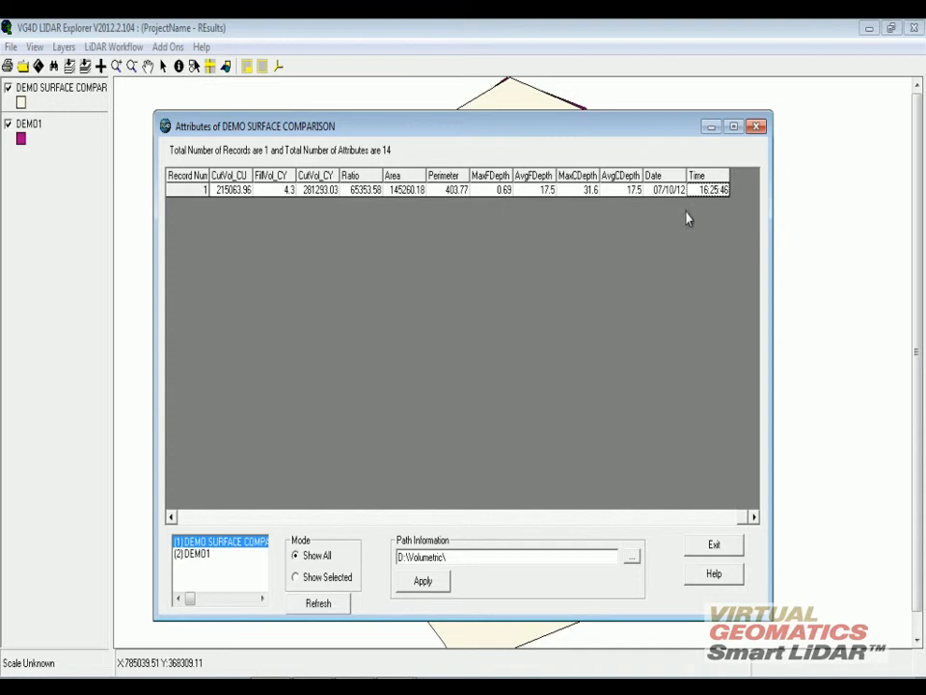
pyautogui.moveTo(674, 221)
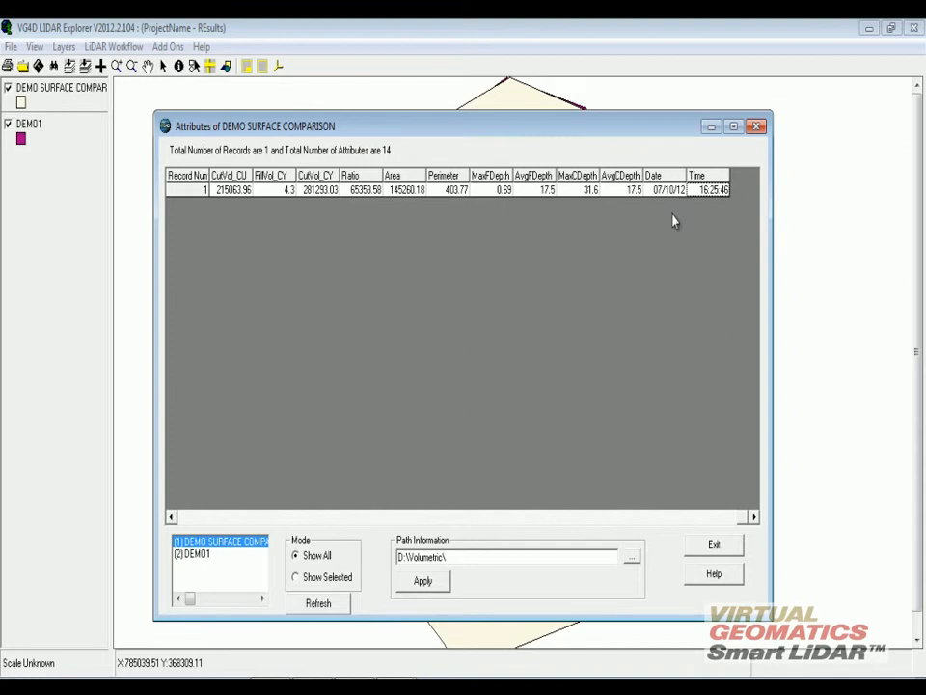